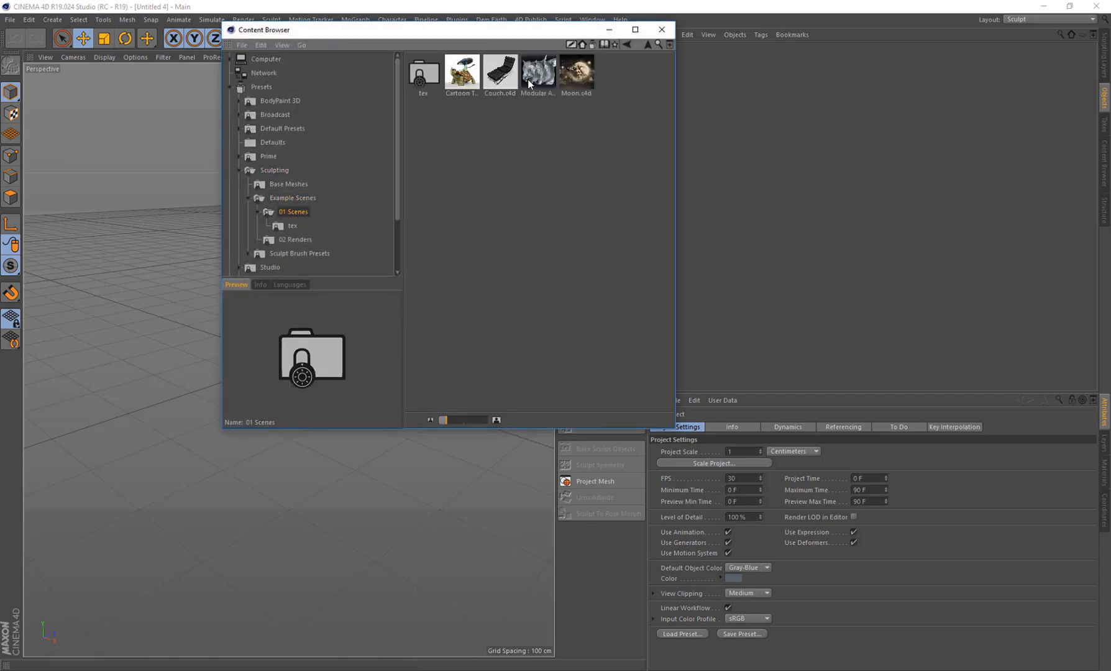
- Open the Modular Animal.c4d example scene from the presets and close the Content Browser
double_click(537, 71)
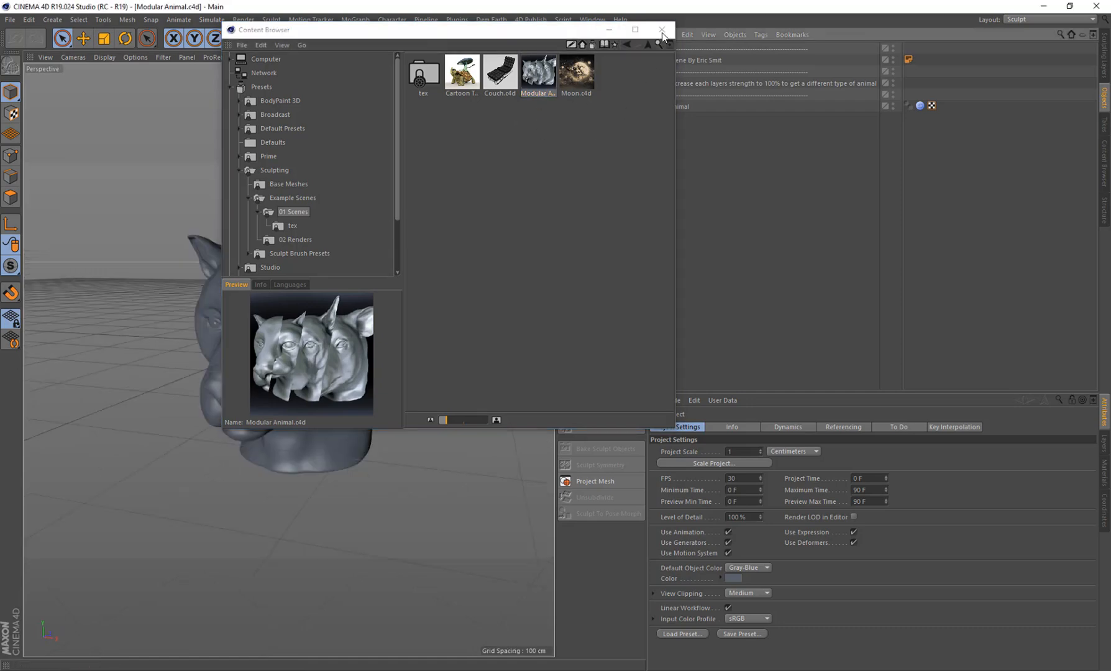
click(661, 30)
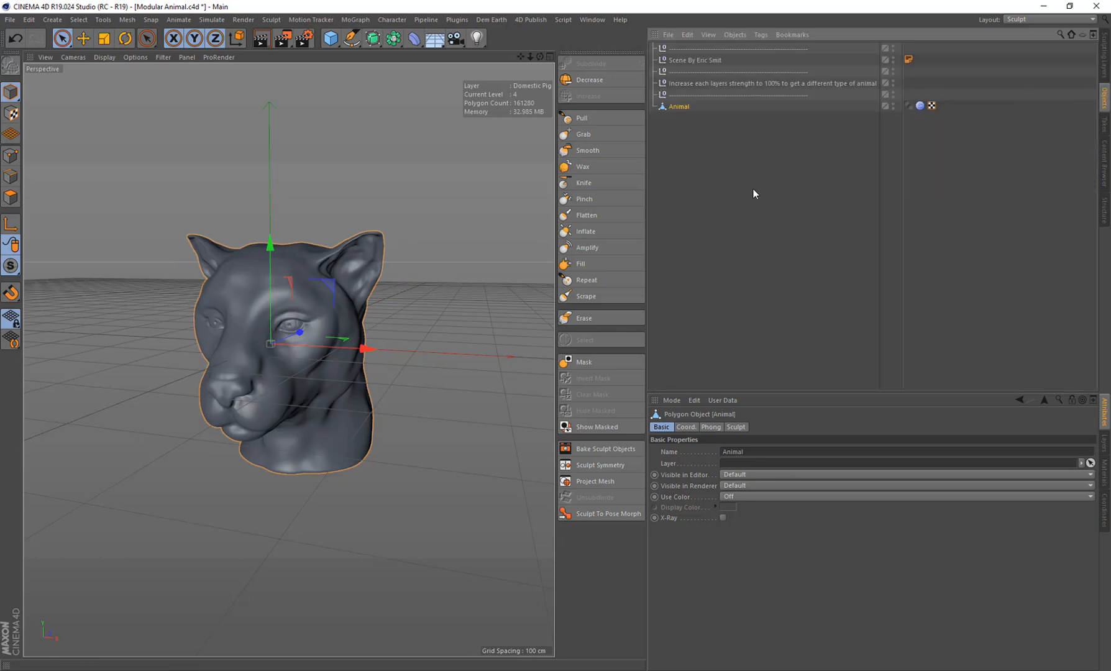
- Add a Sculpt Animator for the Animal head and switch to the Standard layout
click(530, 19)
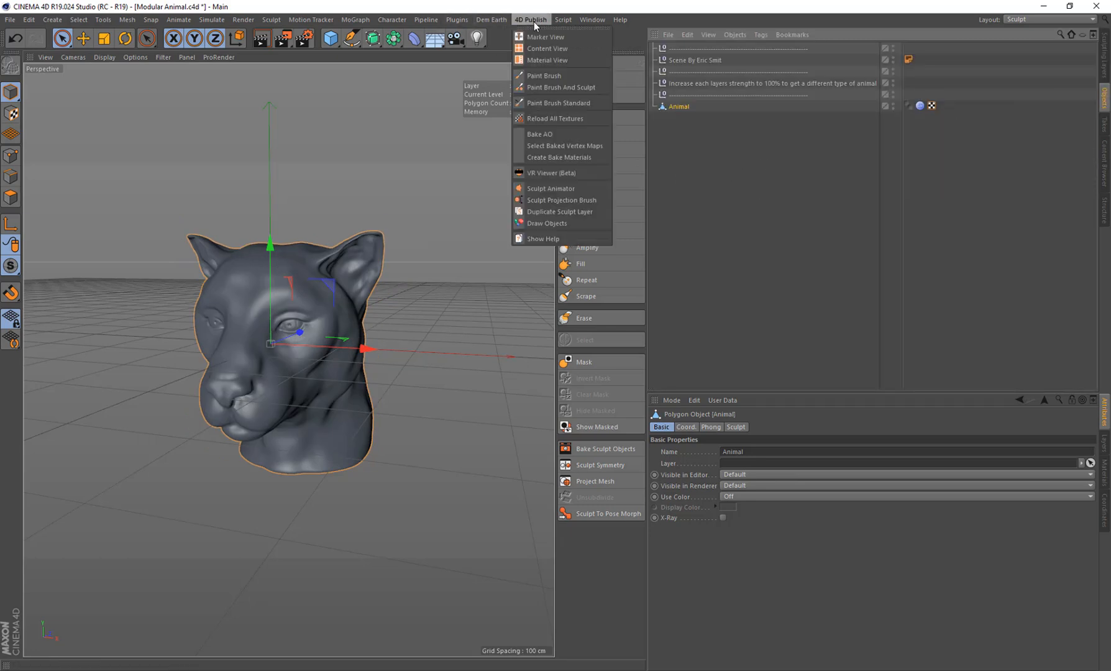
click(551, 188)
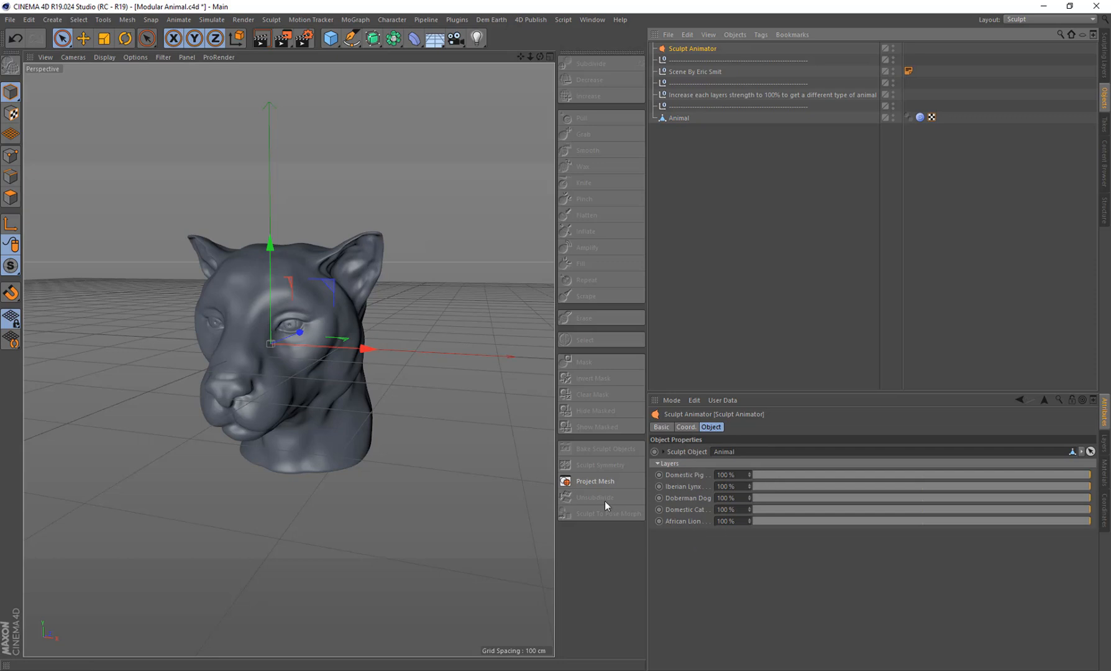
click(1050, 20)
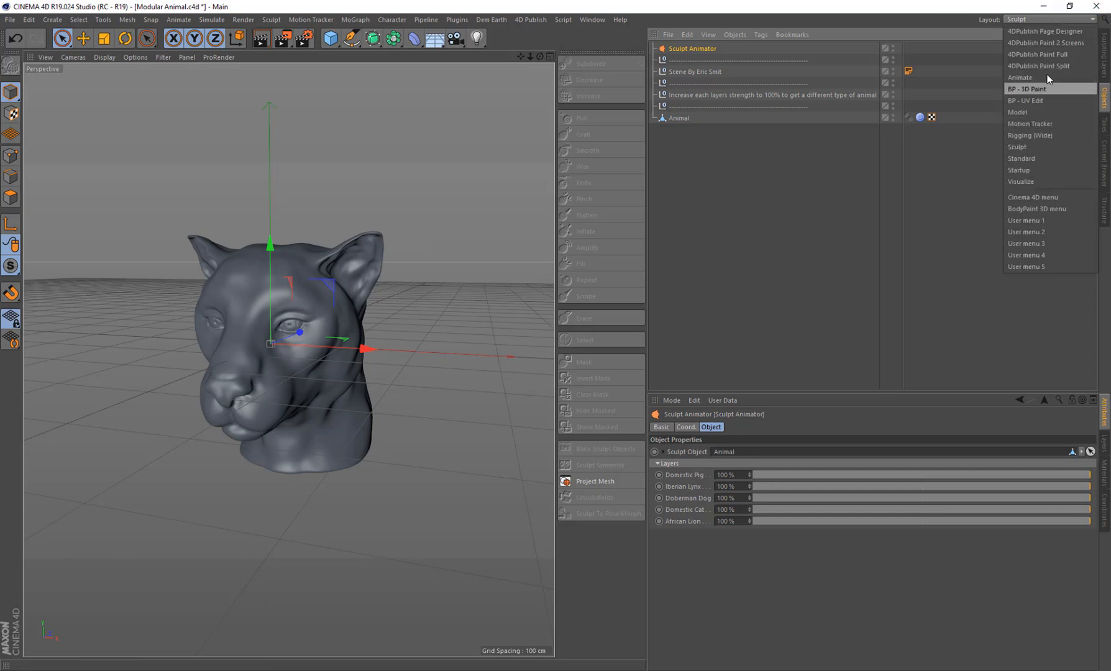
mouse_move(1051, 158)
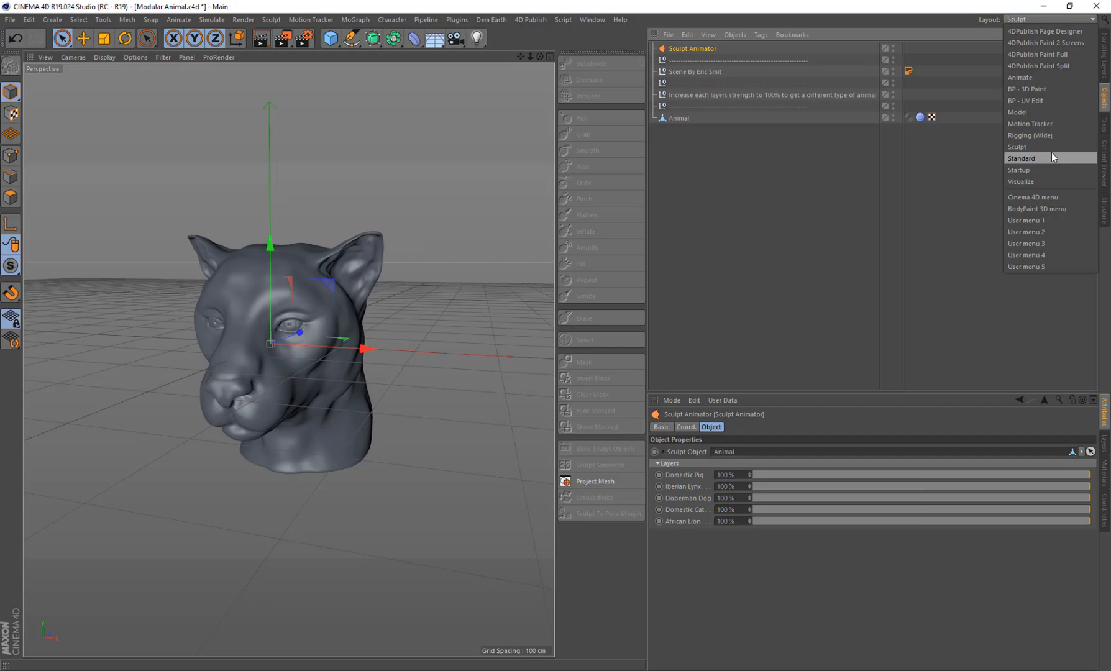
click(1022, 158)
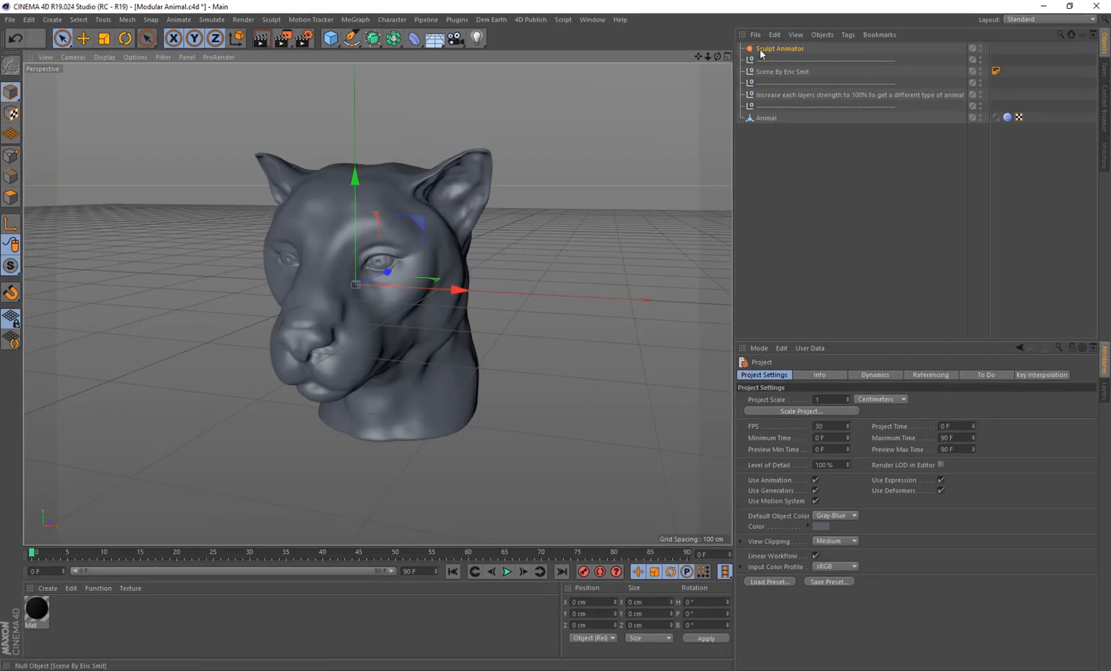
- Keyframe Sculpt Animator strengths: Iberian Lynx 0 to 100% and back, then raise Doberman Dog
click(779, 49)
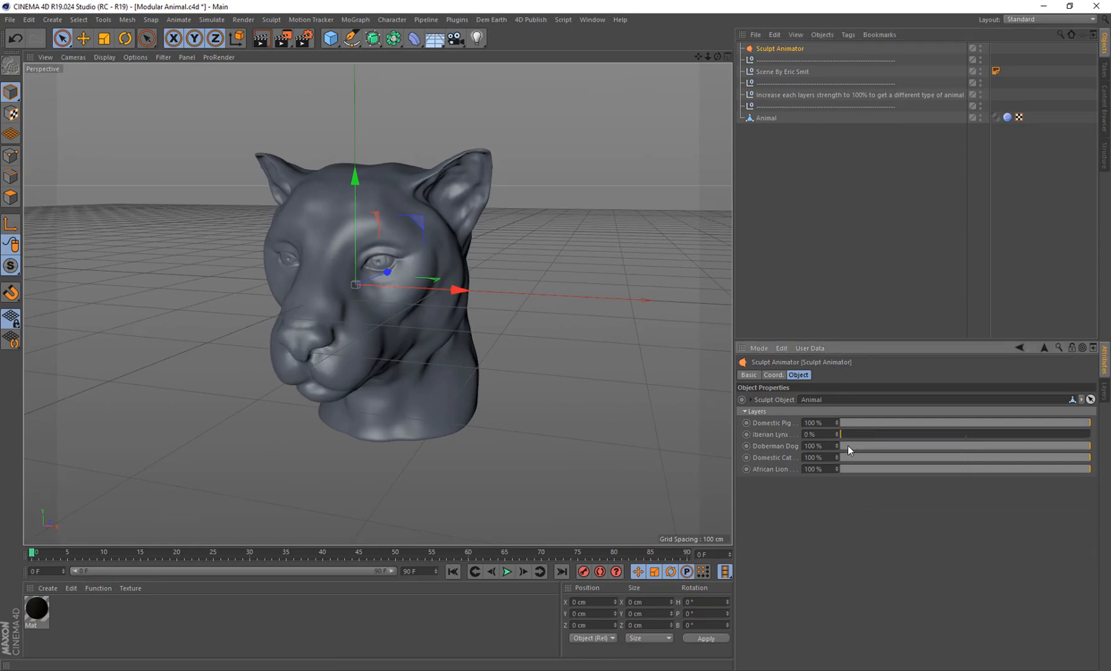
drag(885, 446, 850, 446)
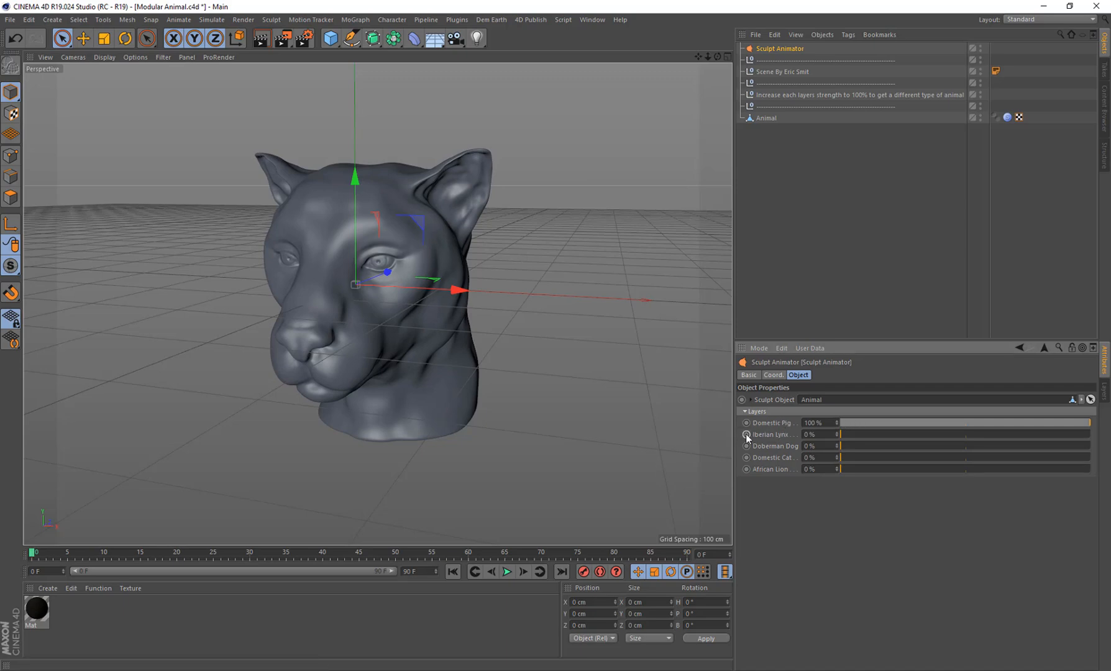
click(746, 424)
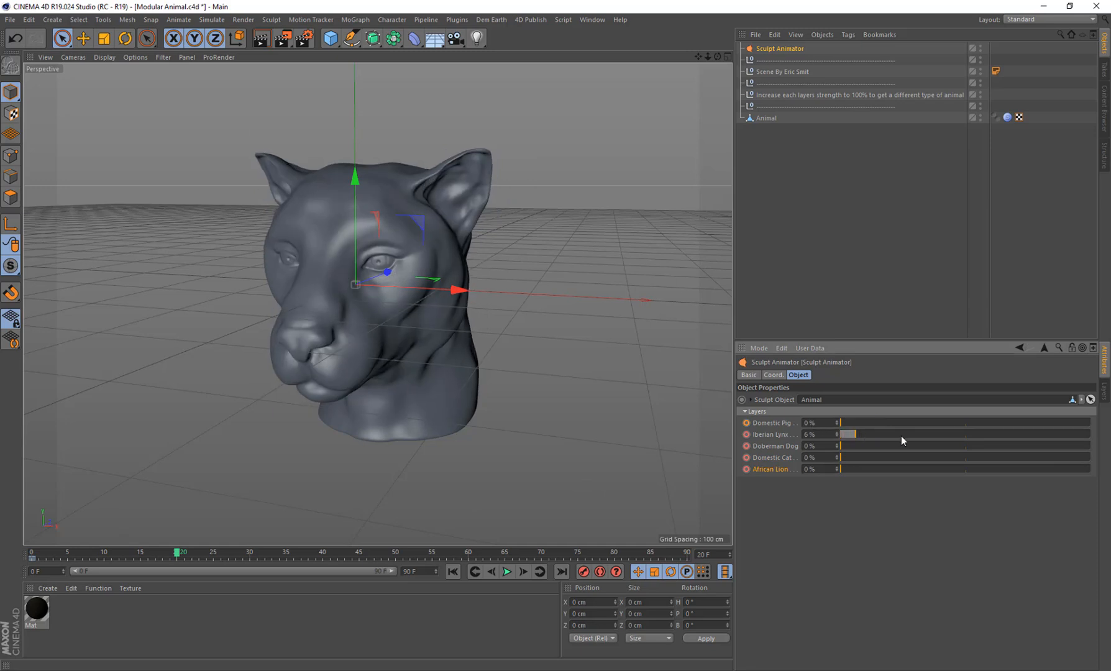
drag(850, 434, 1098, 434)
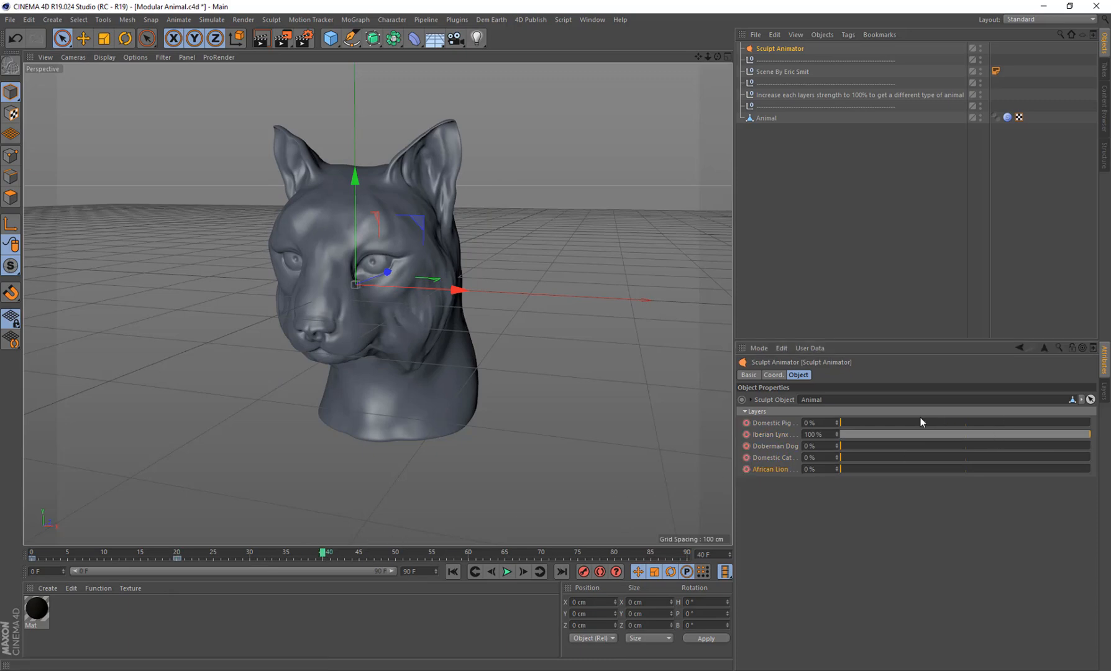
drag(1092, 434, 844, 434)
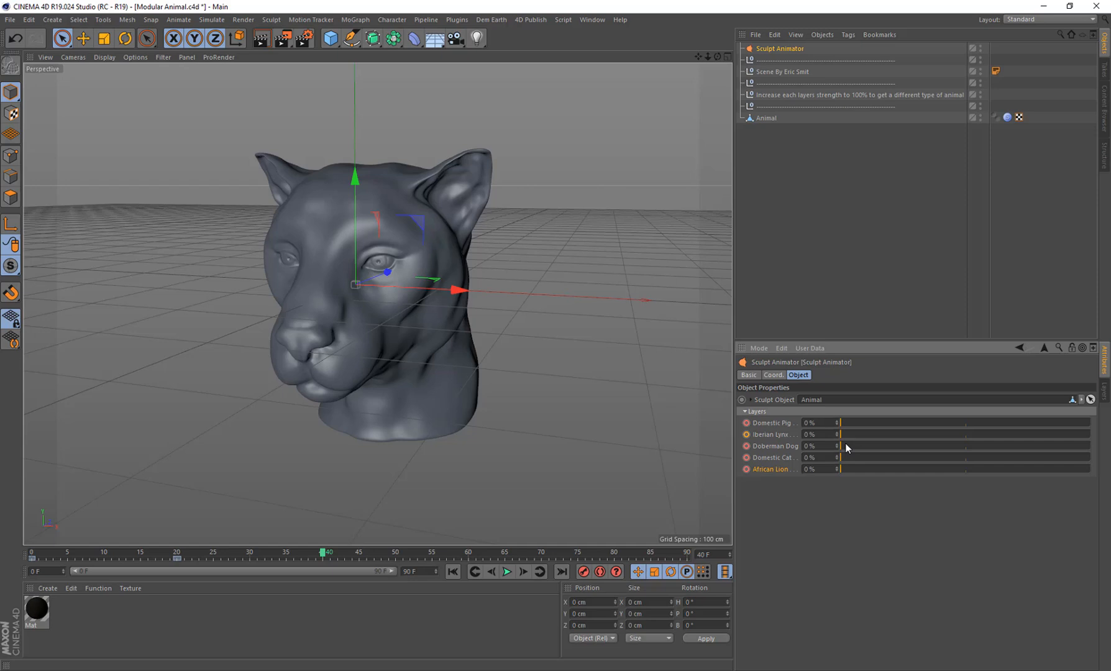
drag(843, 446, 1091, 445)
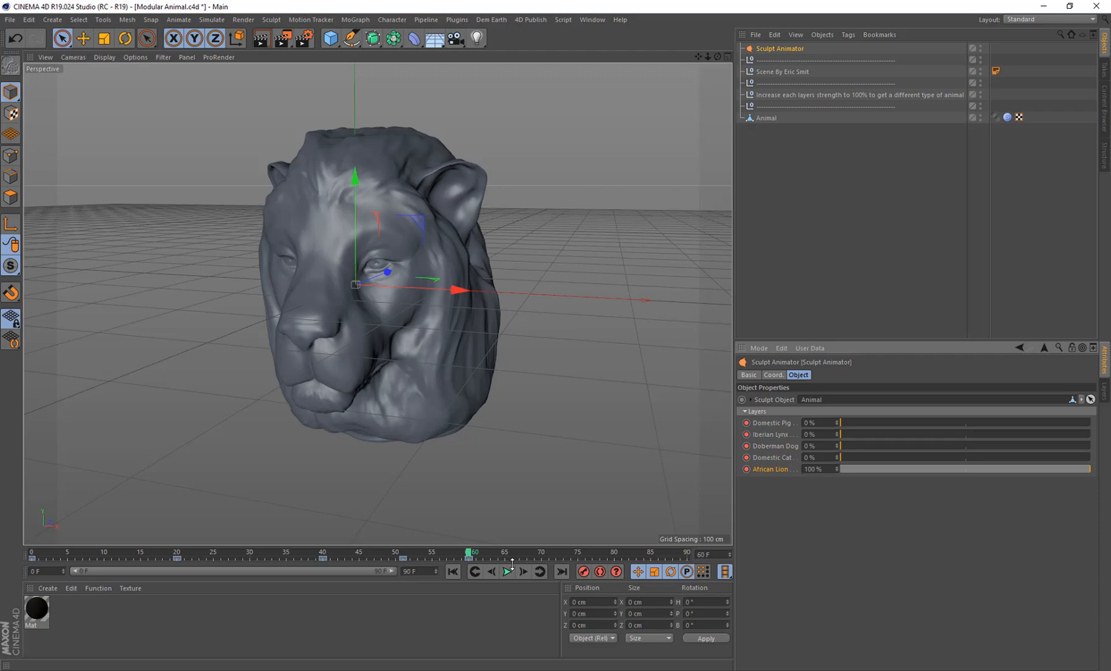
- Play back the animation to preview the pig-to-lynx-to-lion morph
click(506, 571)
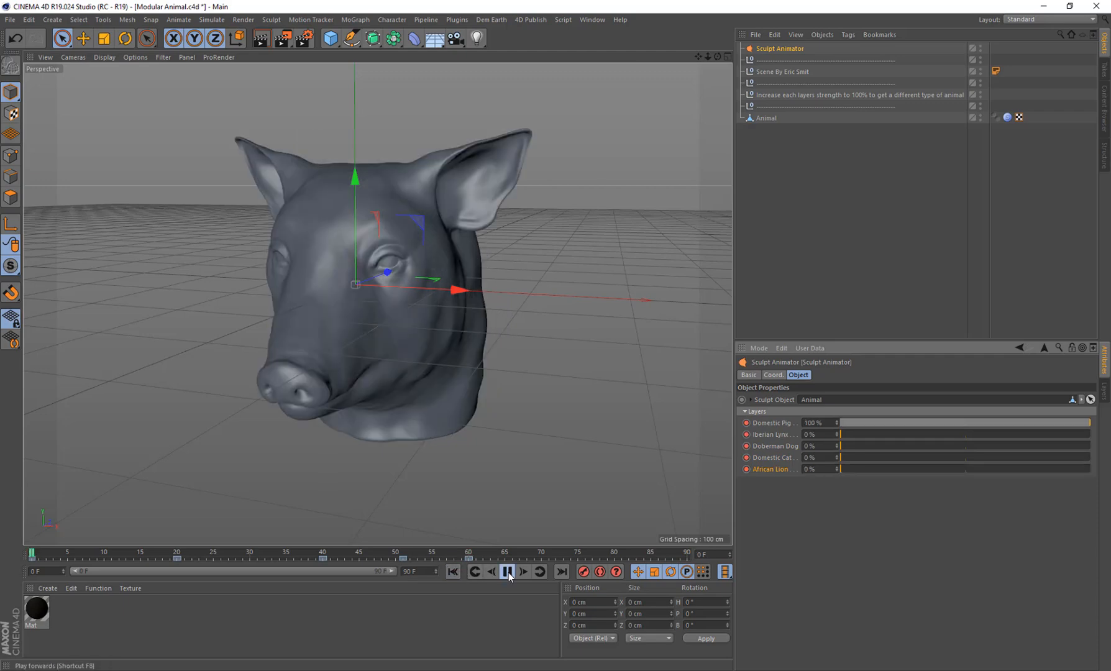
click(509, 571)
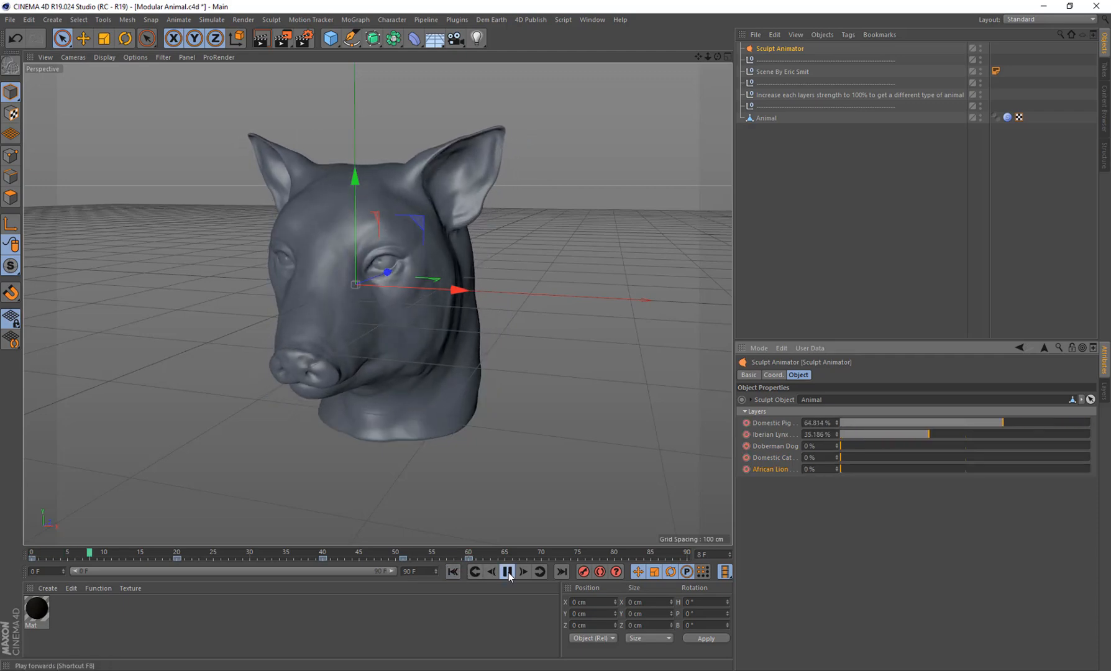
click(508, 572)
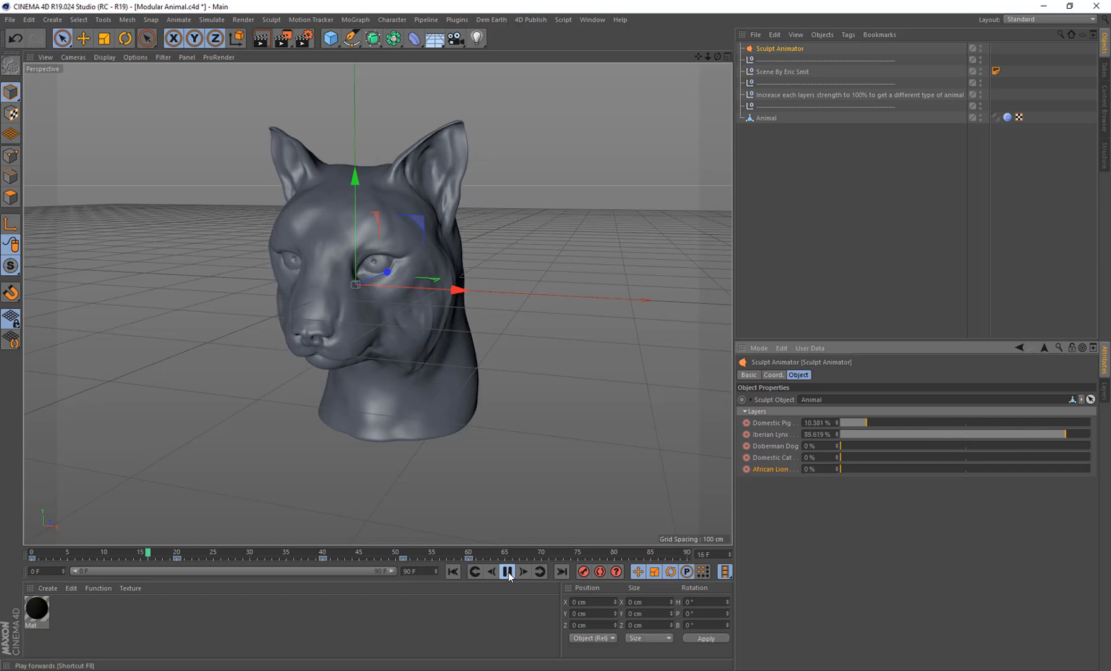
click(507, 572)
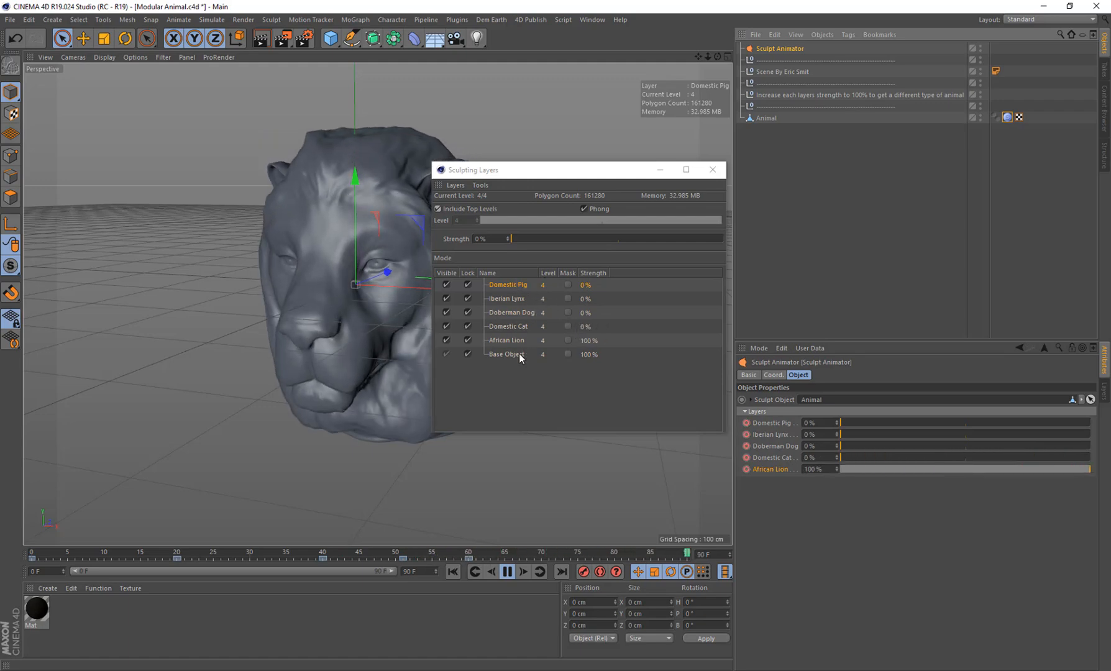
- Freeze the Animal's Sculpt tag, replay the morph, and reposition the Sculpting Layers window
click(507, 572)
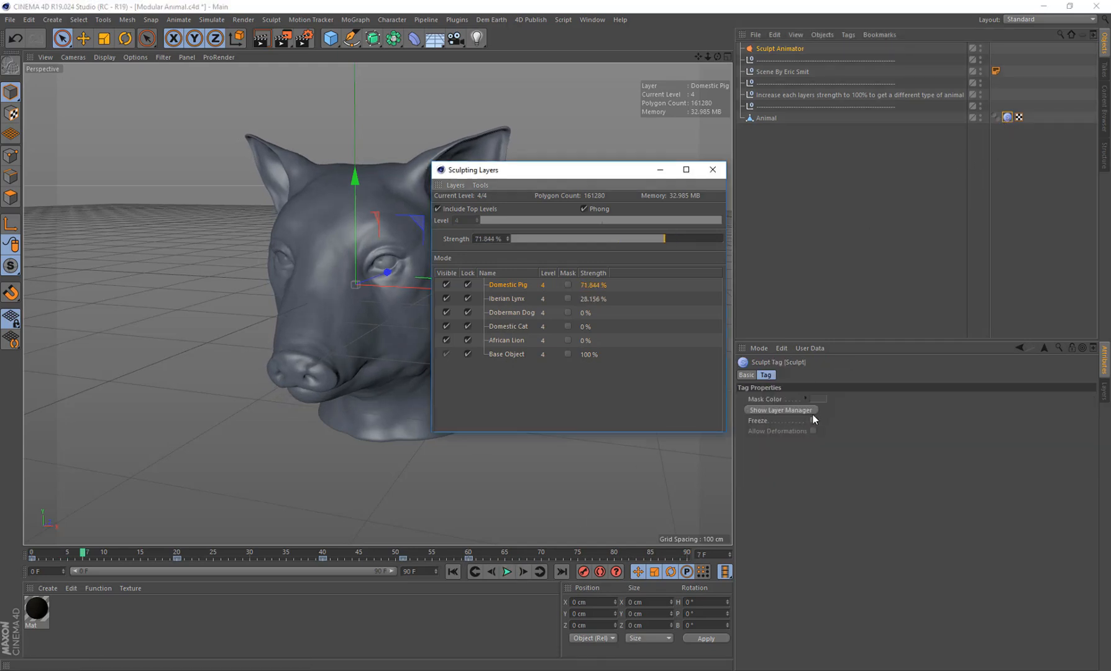
click(813, 420)
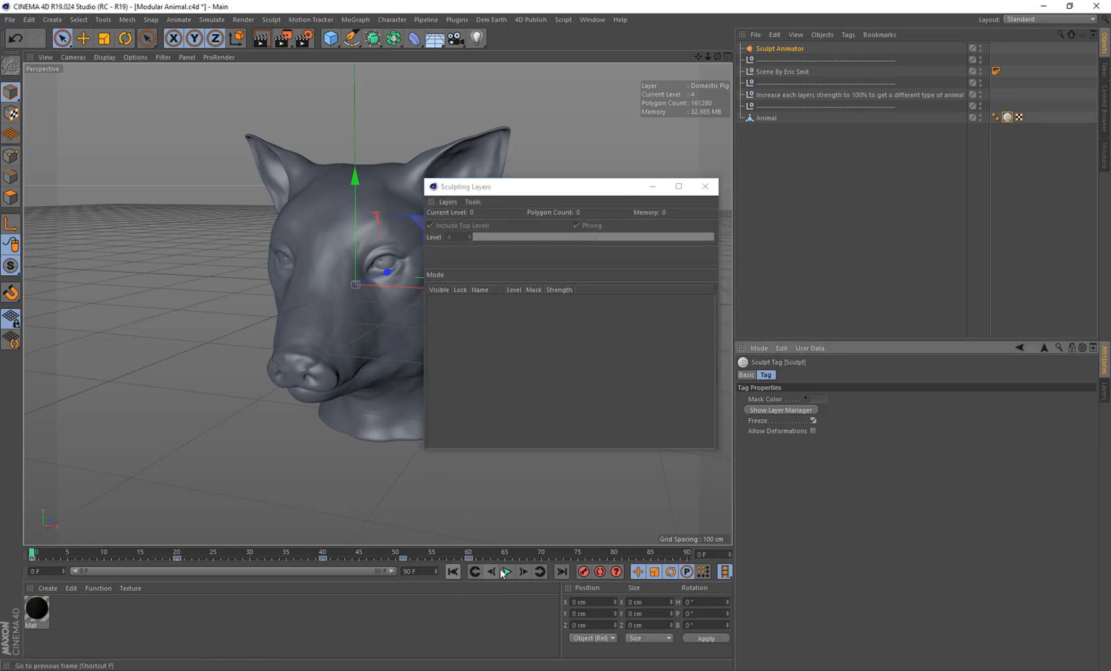
click(506, 571)
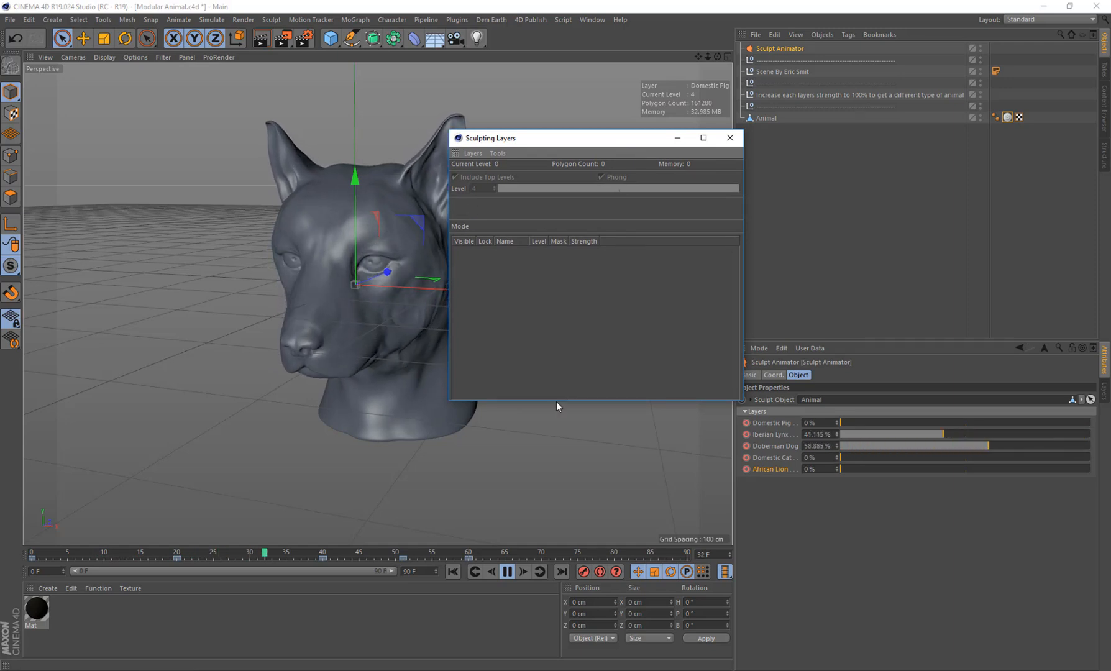
drag(489, 137, 670, 139)
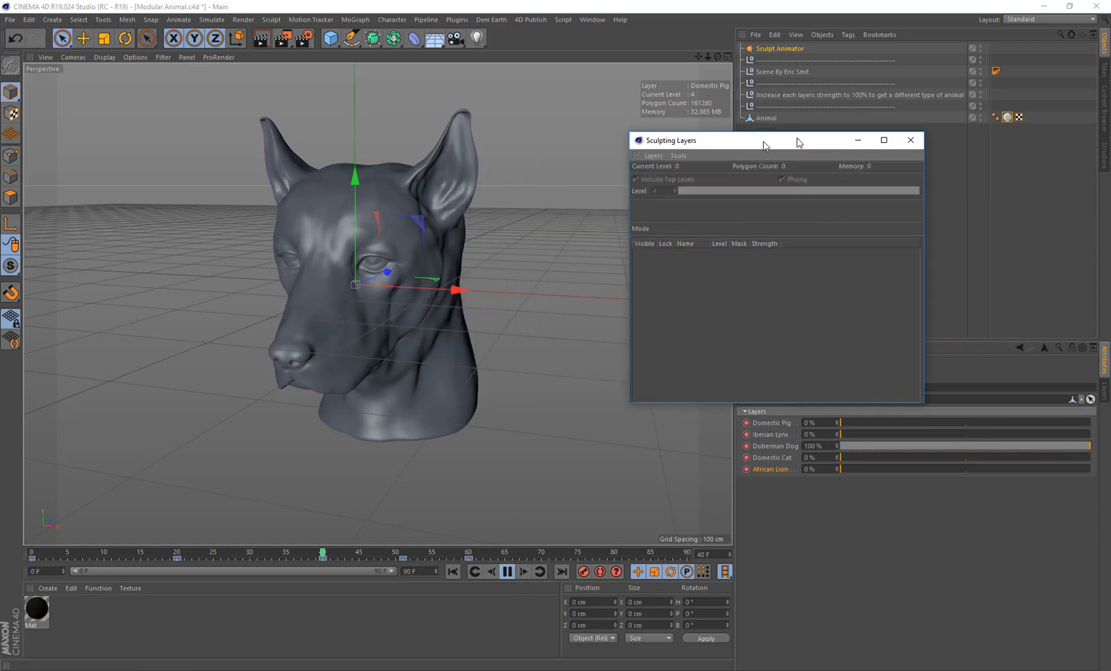
drag(764, 141, 652, 210)
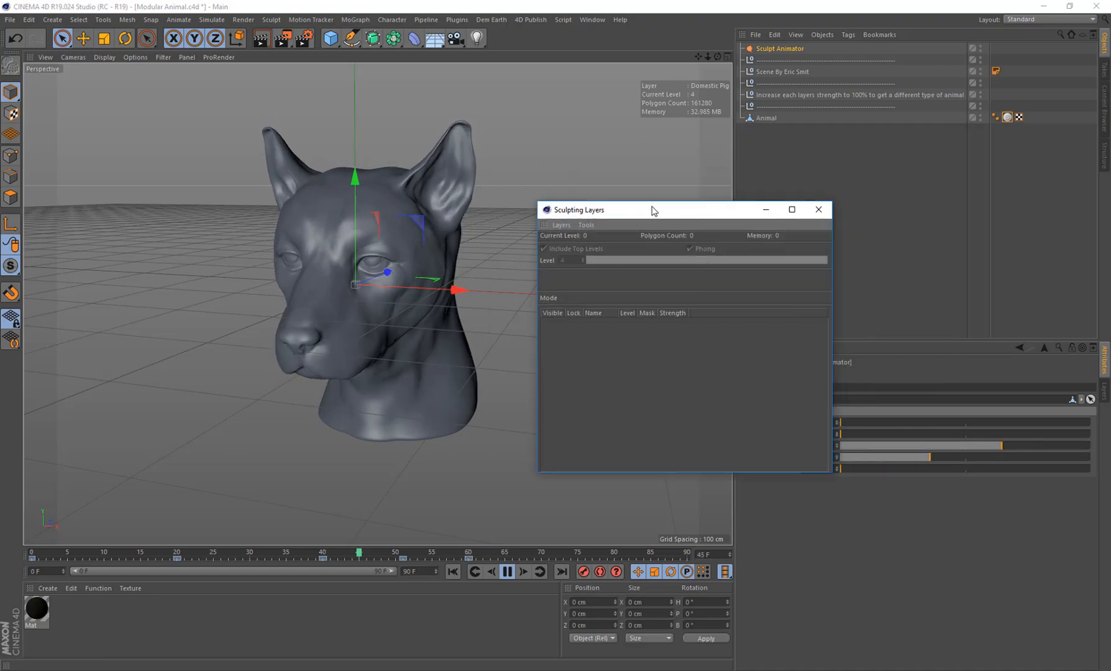